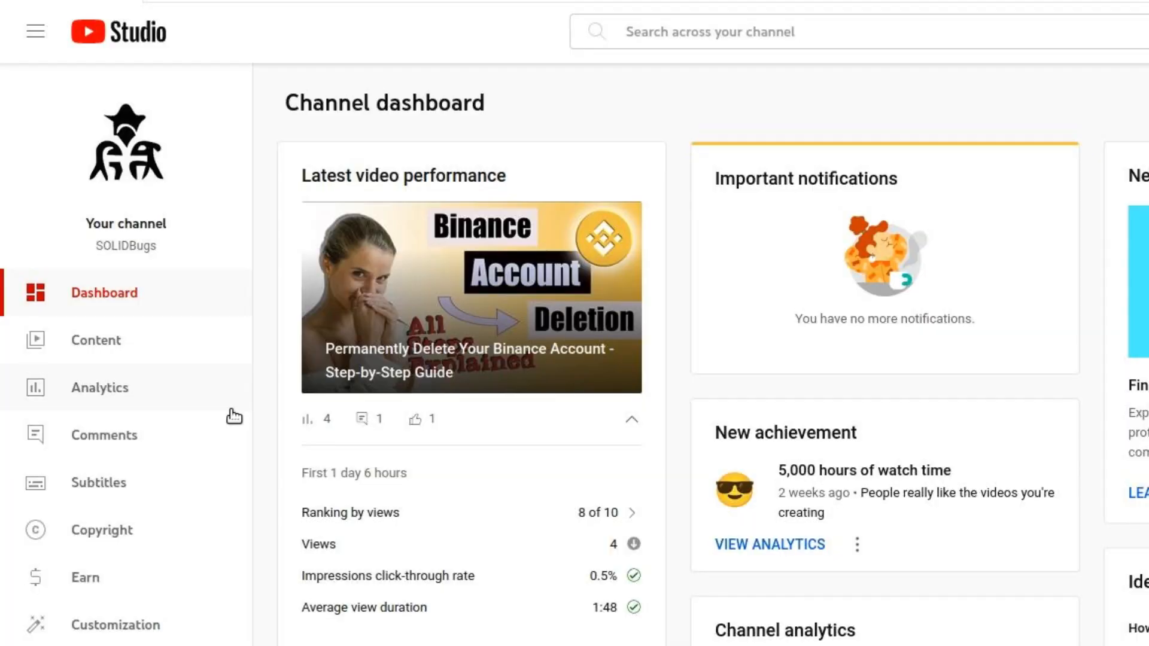
{"action": "mouse_move", "coordinate": [102, 530]}
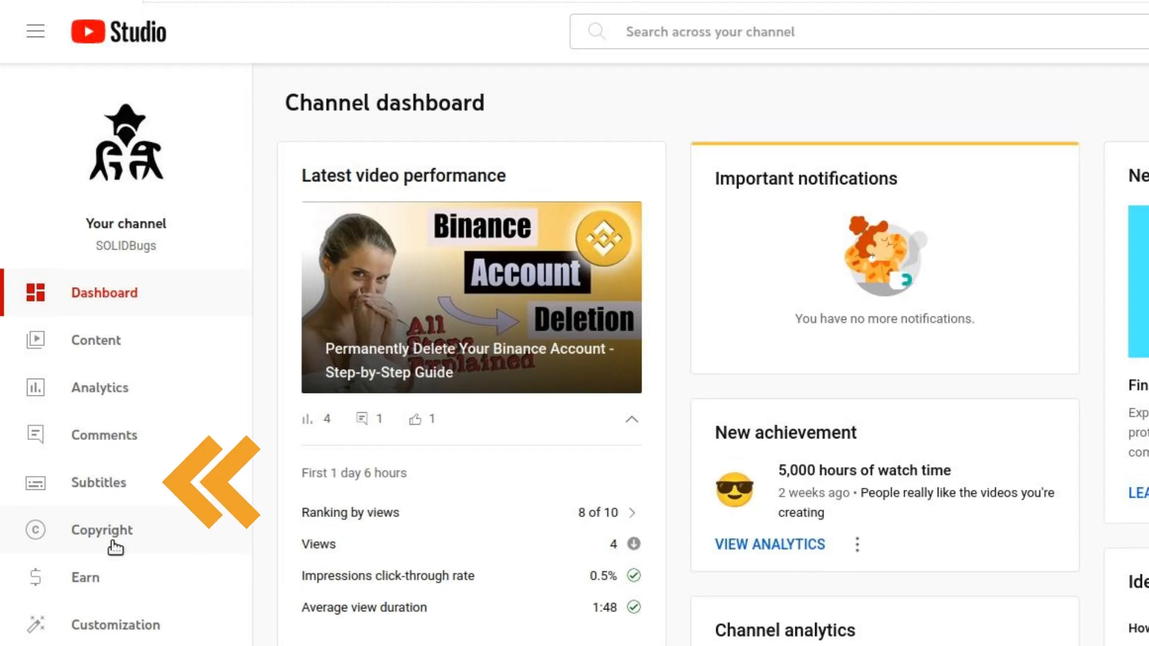
Go to the channel's Copyright section and review the matched CapCut tutorial copy.
{"action": "left_click", "coordinate": [102, 530]}
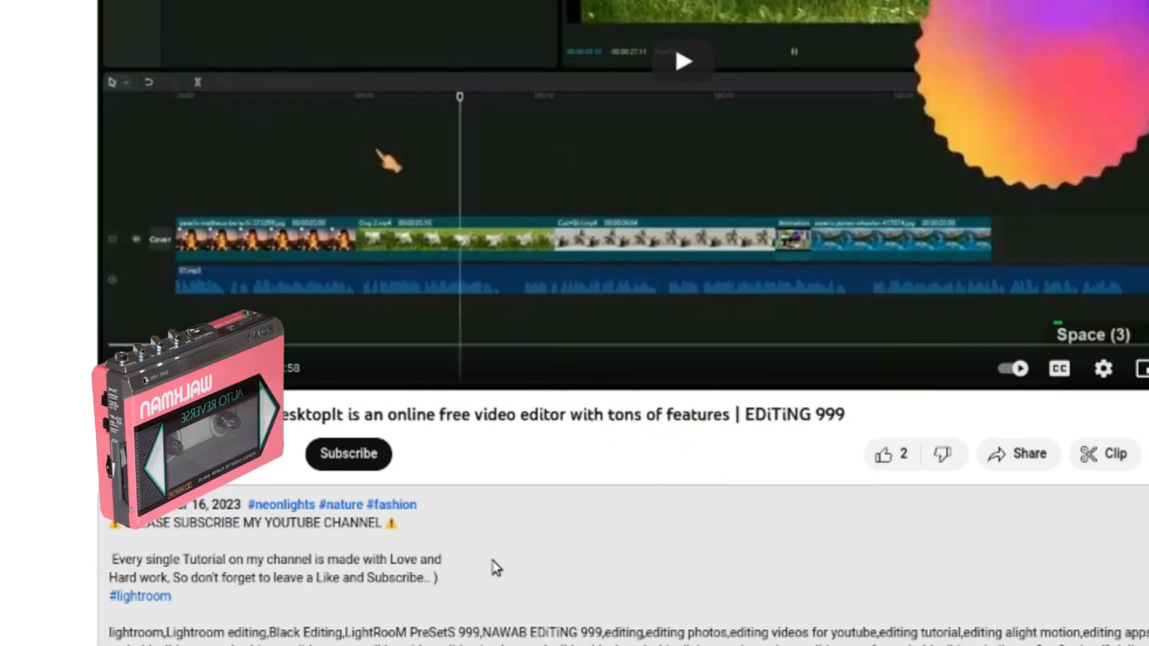
{"action": "scroll", "scroll_direction": "down", "scroll_amount": 3}
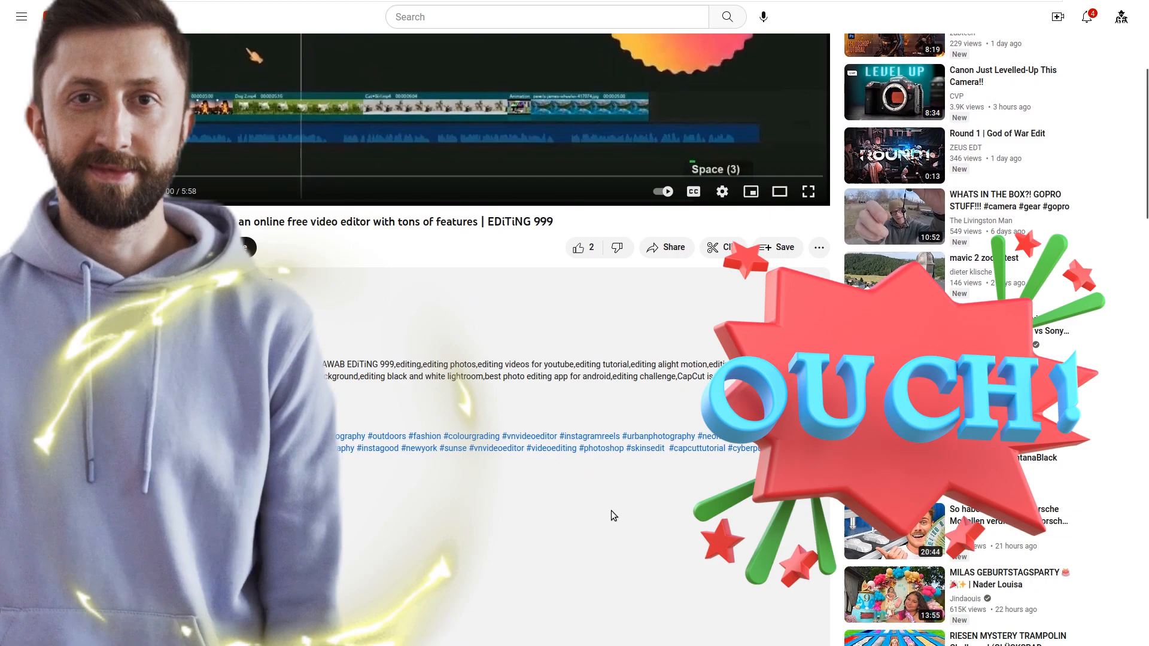
{"action": "scroll", "scroll_direction": "down", "scroll_amount": 3}
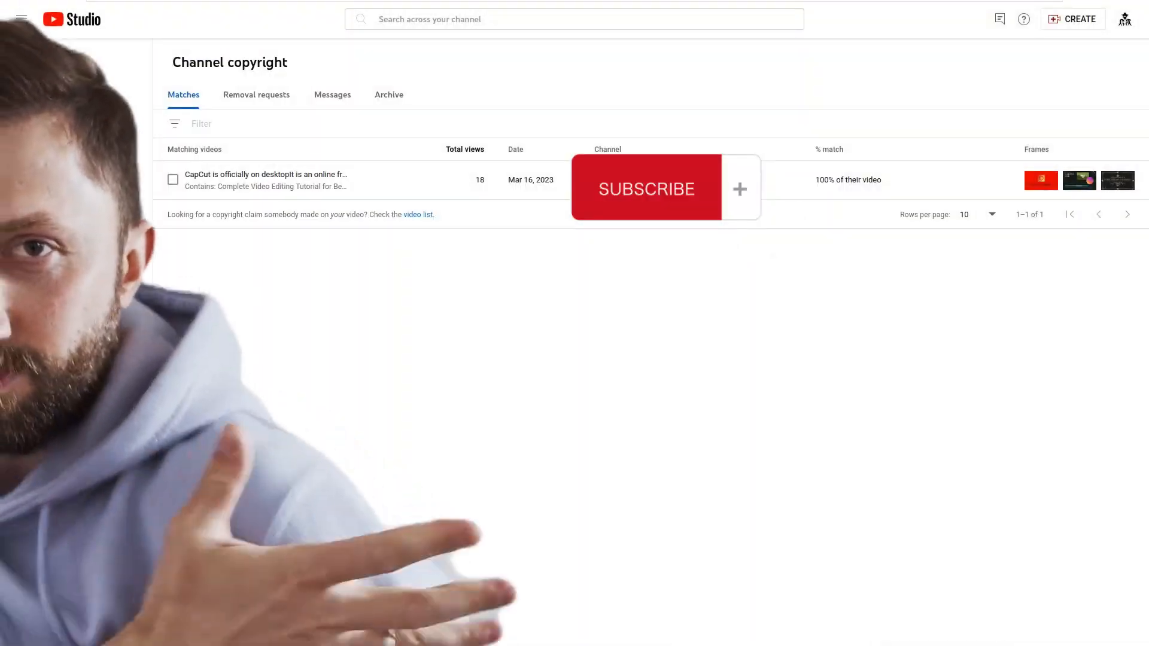
Select the matching CapCut copy and bring up the Request removal choices.
{"action": "left_click", "coordinate": [172, 218]}
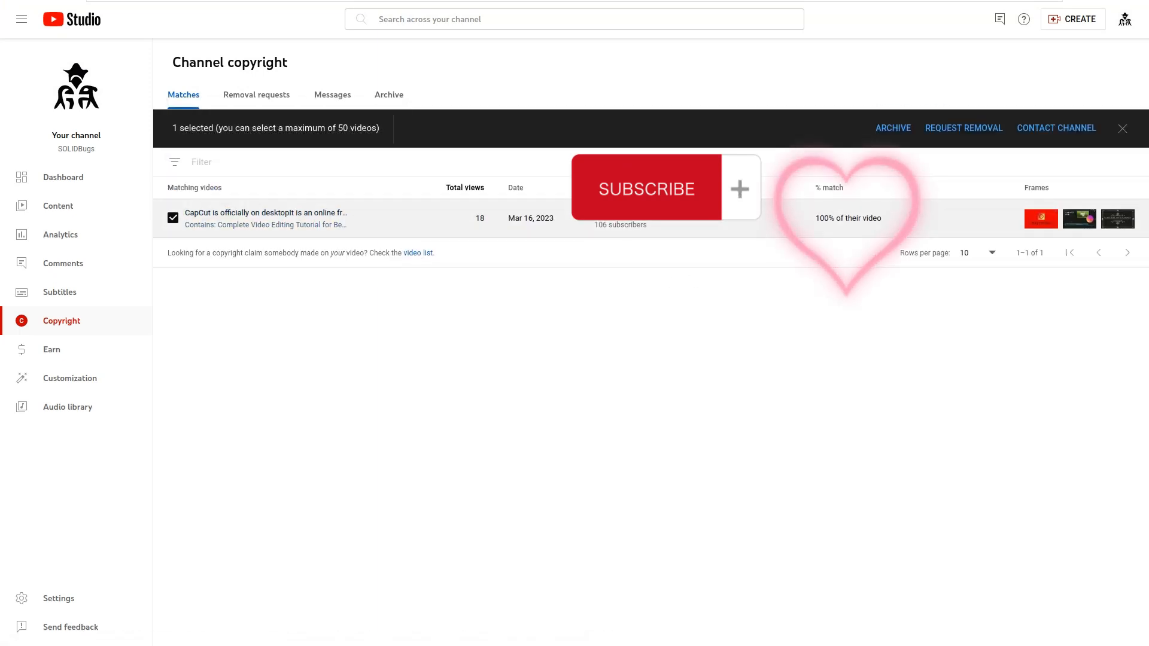
{"action": "left_click", "coordinate": [962, 128]}
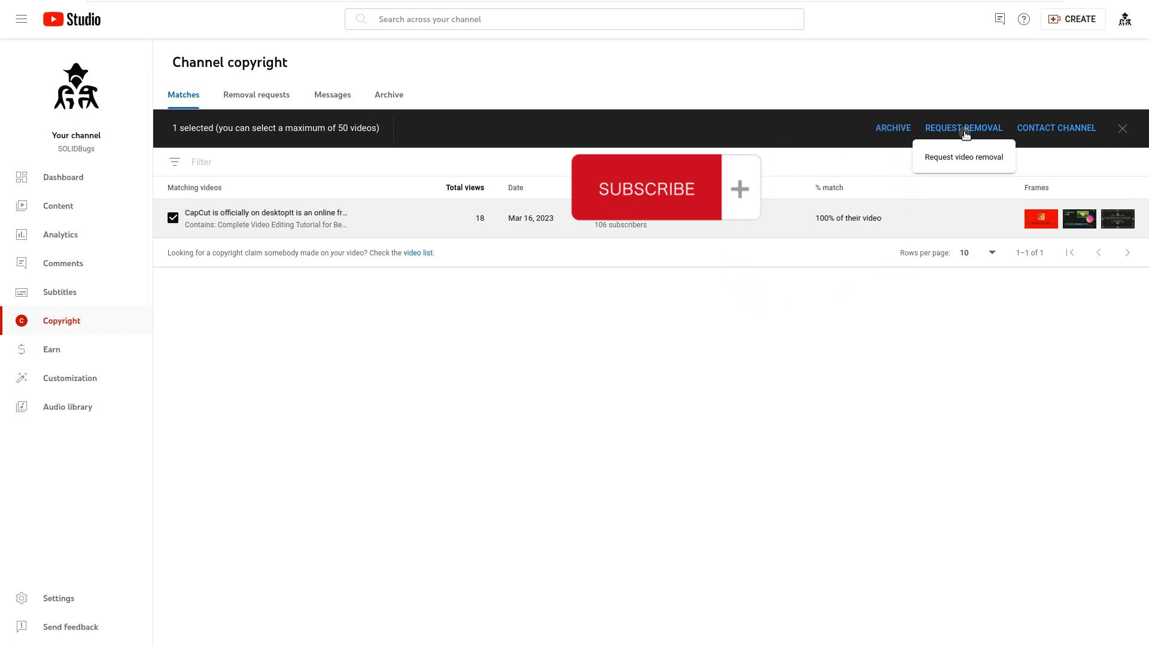
Fill the video removal request form with owner details and legal agreements.
{"action": "left_click", "coordinate": [963, 157]}
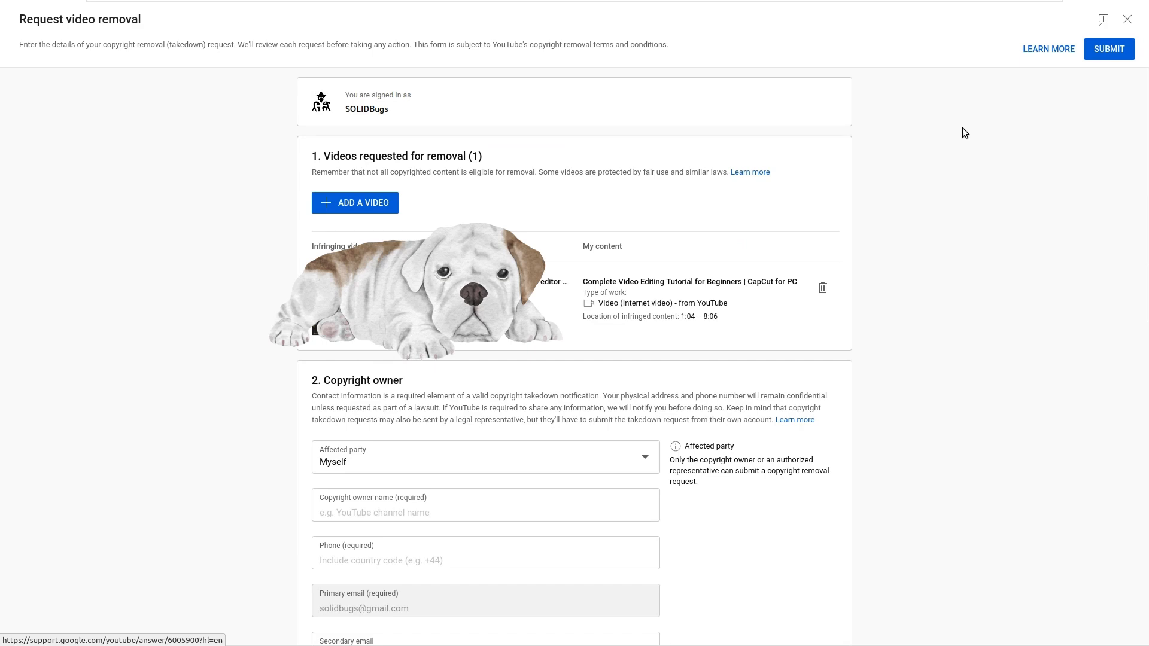
{"action": "scroll", "scroll_direction": "down", "scroll_amount": 3}
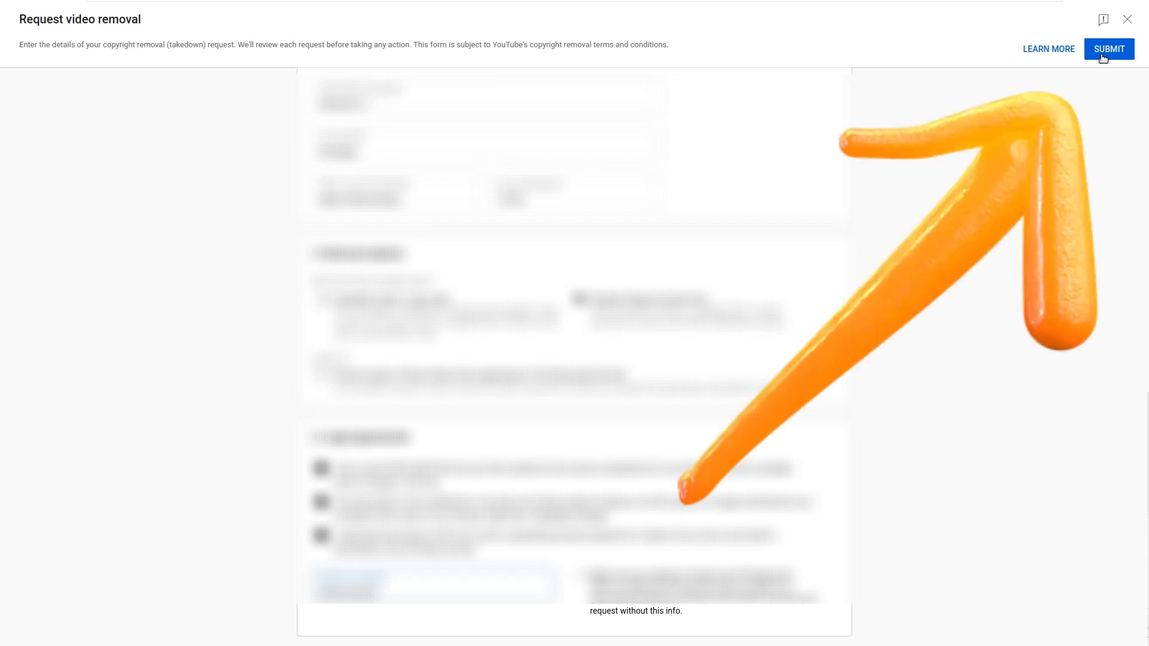
{"action": "left_click", "coordinate": [1108, 48]}
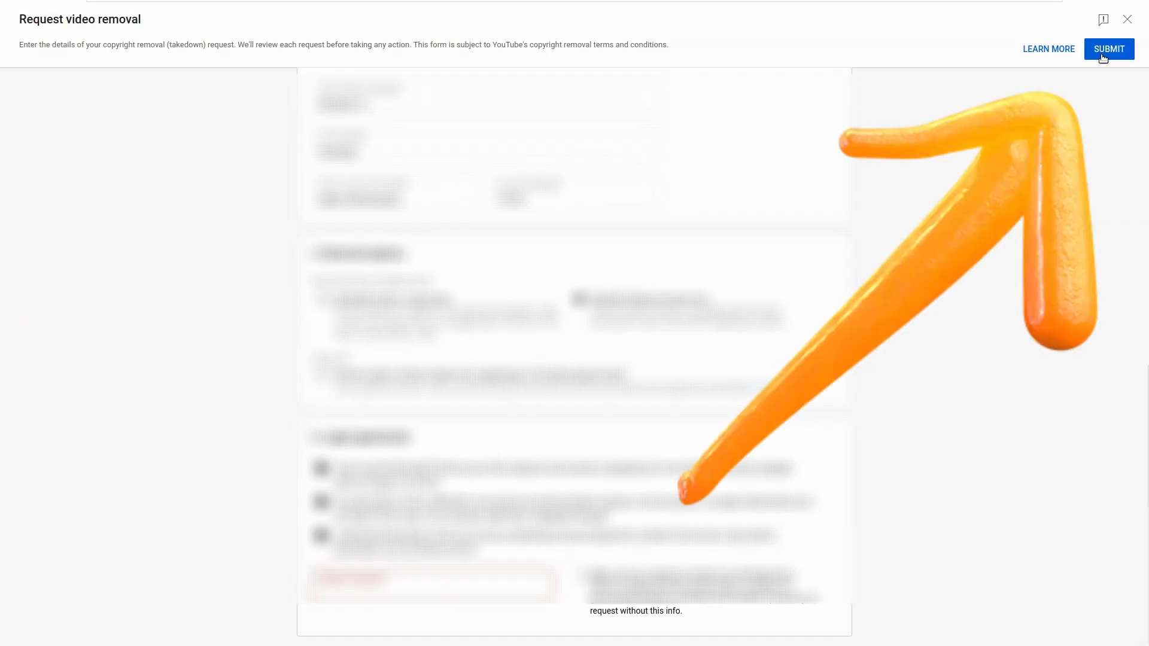
Submit the request and confirm it shows 'In progress' under Removal requests.
{"action": "left_click", "coordinate": [1107, 48]}
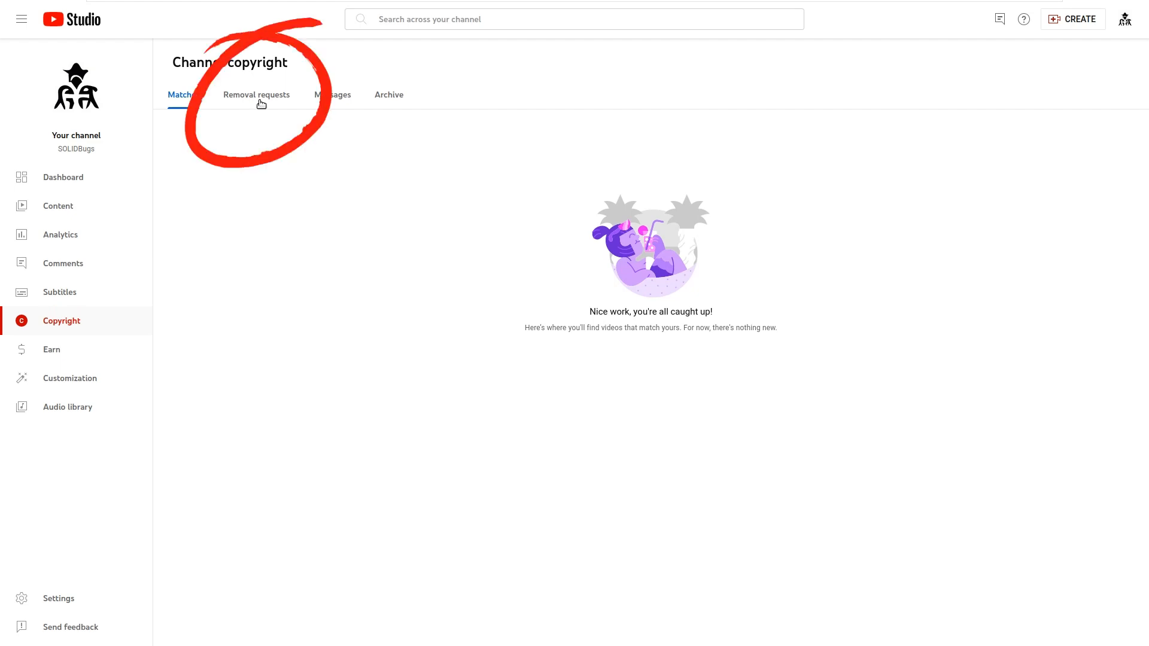
{"action": "left_click", "coordinate": [257, 95]}
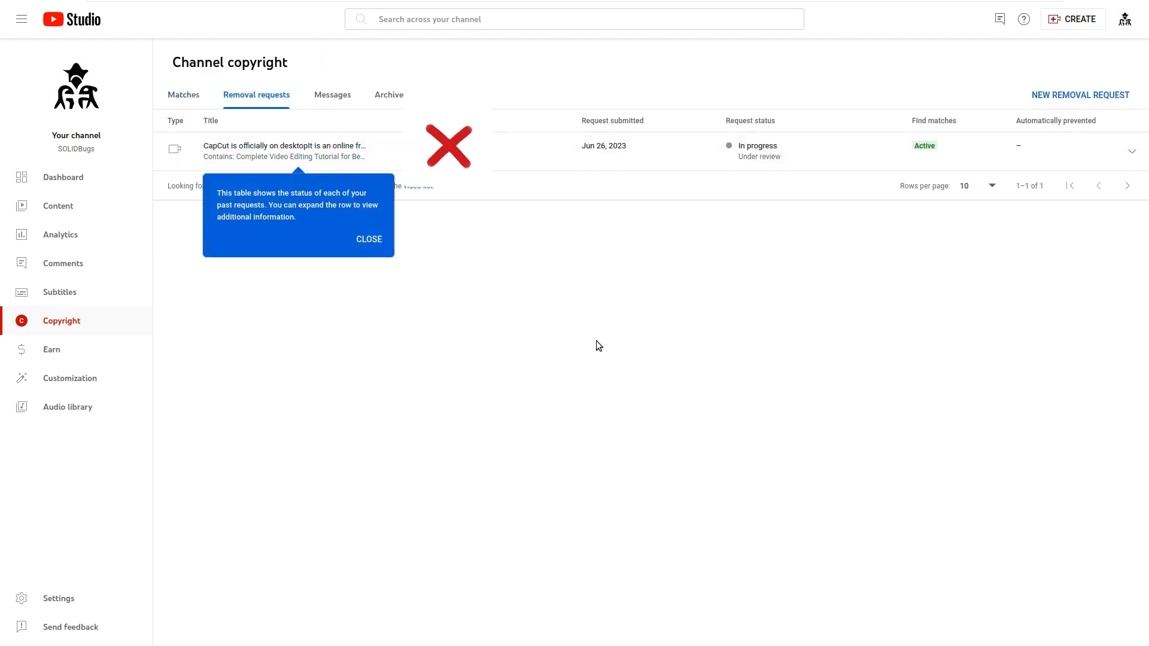